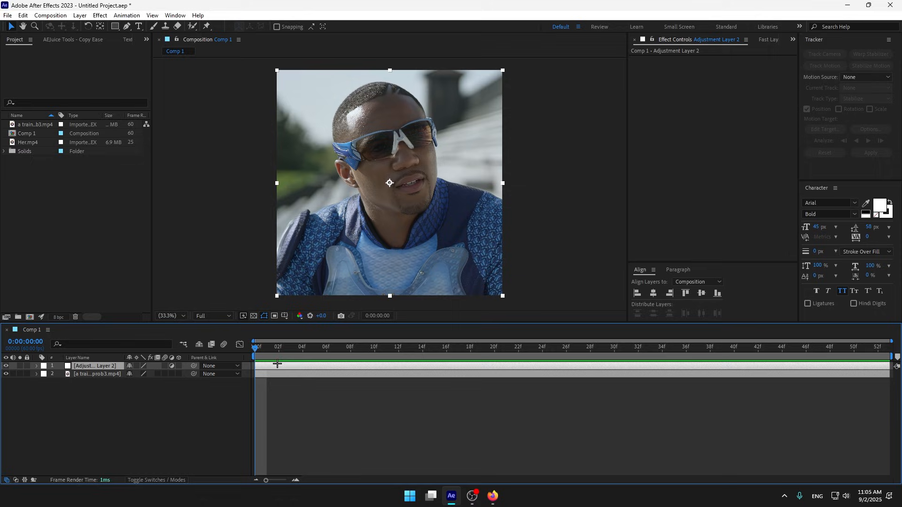
# Rename the adjustment layer to 'cc' and search Effects & Presets for 'sharp'.
pyautogui.rightClick(94, 366)
pyautogui.write('cc')
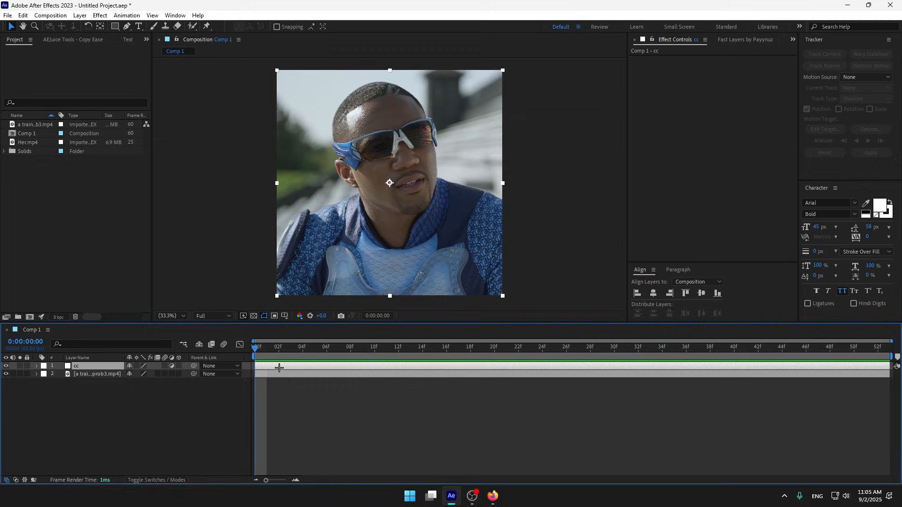
pyautogui.write('sharp')
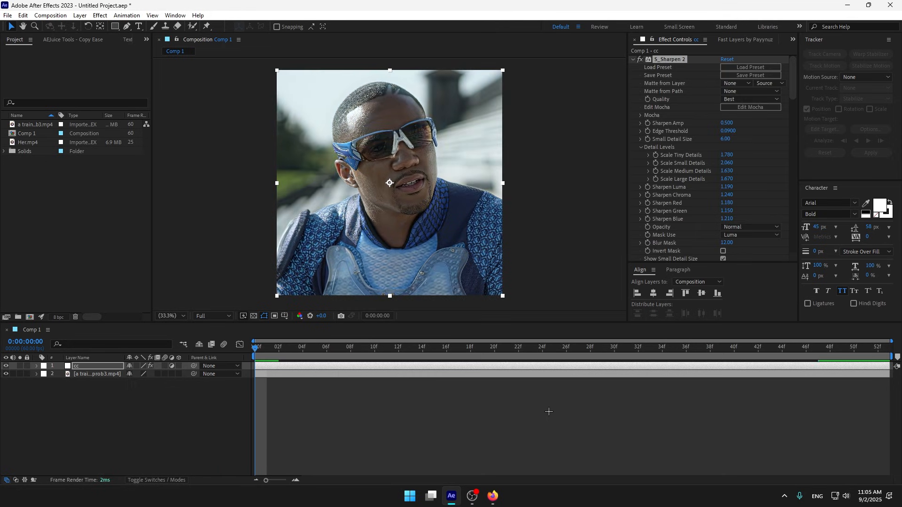
# Stack S_Sharpen and BCC Unsharp Mask effects on cc, add Magic Bullet Looks and launch its editor.
pyautogui.scroll(-3)
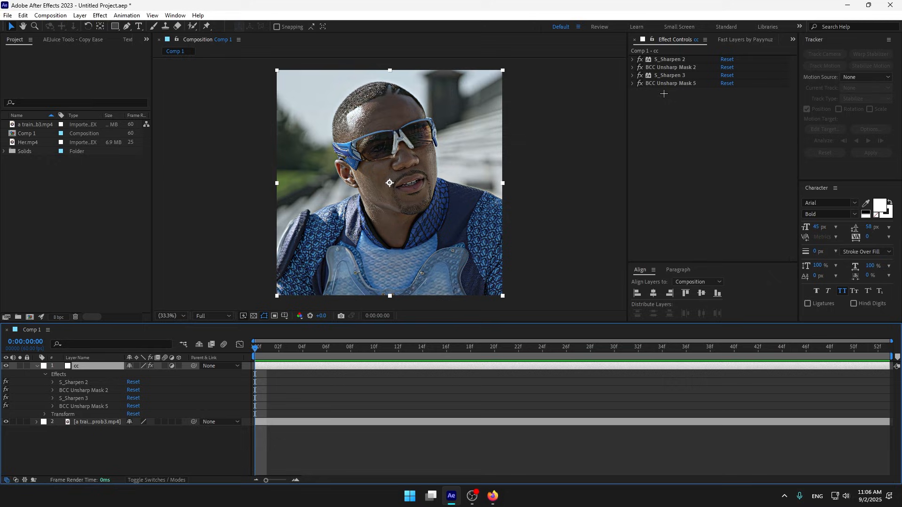
pyautogui.click(631, 83)
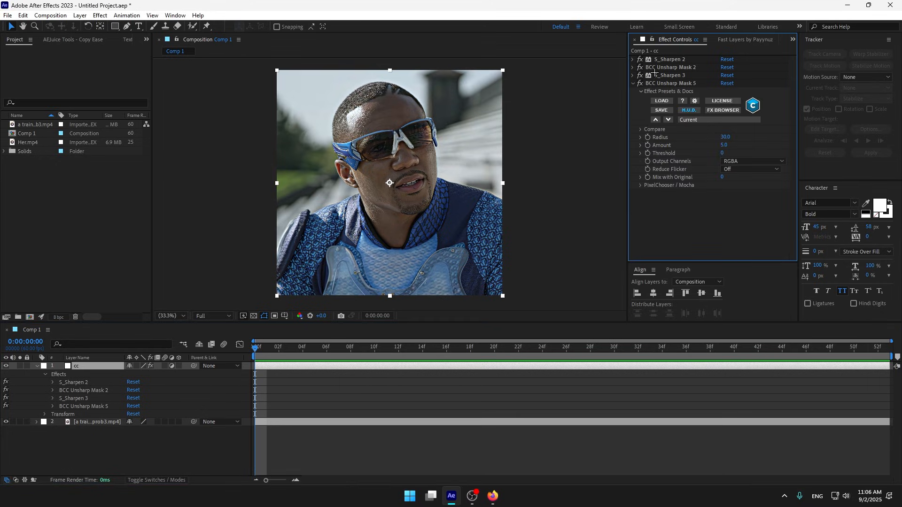
pyautogui.click(721, 110)
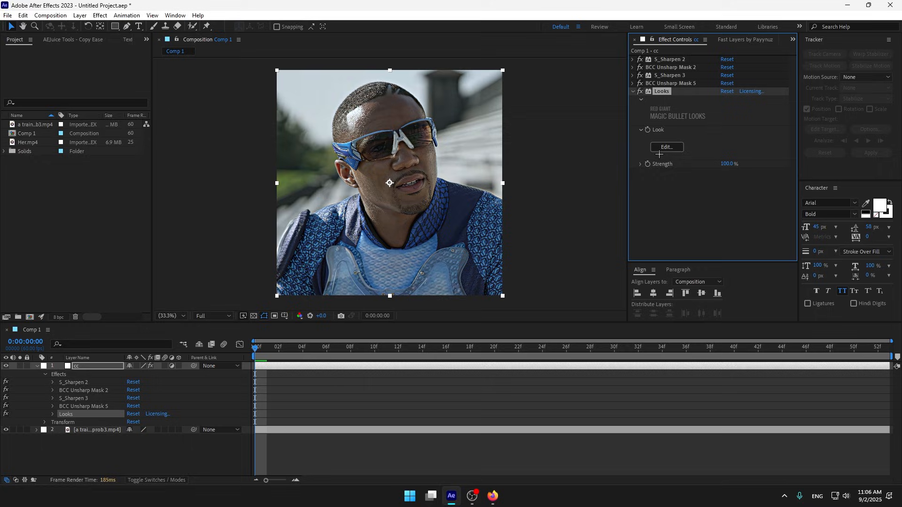
pyautogui.click(666, 148)
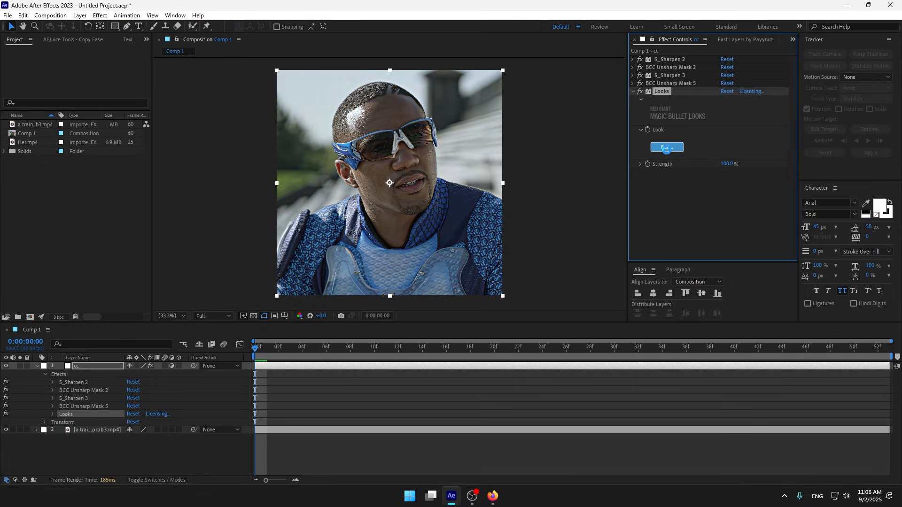
pyautogui.click(665, 148)
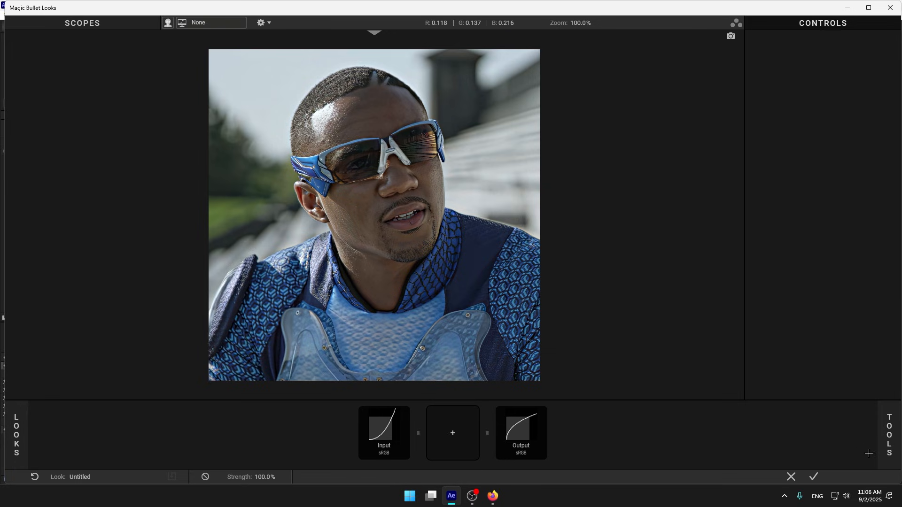
# Build the grade chain with Exposure, Haze/Flare, 4-Way Color and 2-Strip Process from the Tools drawer.
pyautogui.click(888, 435)
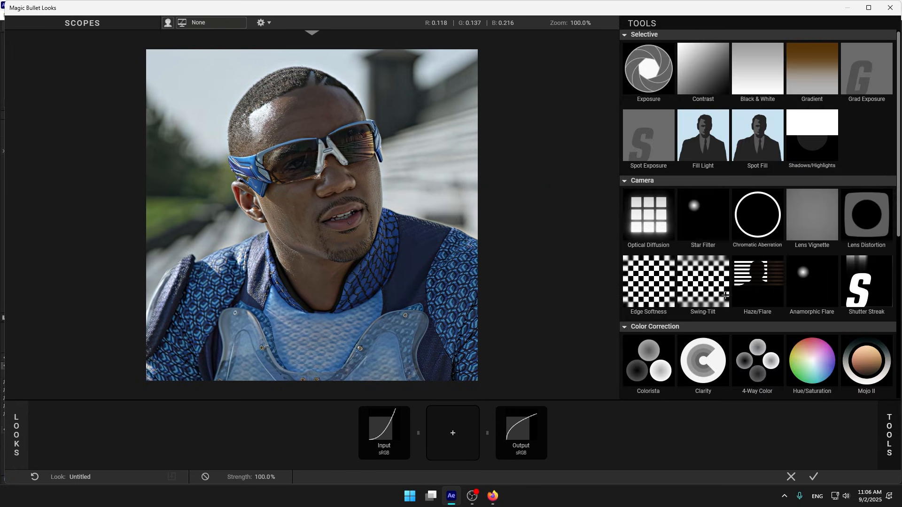
pyautogui.click(648, 69)
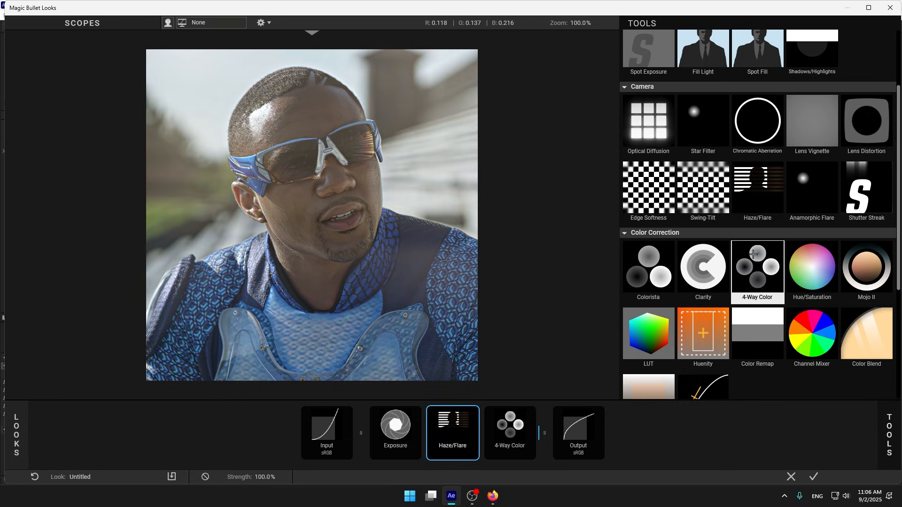
pyautogui.scroll(-3)
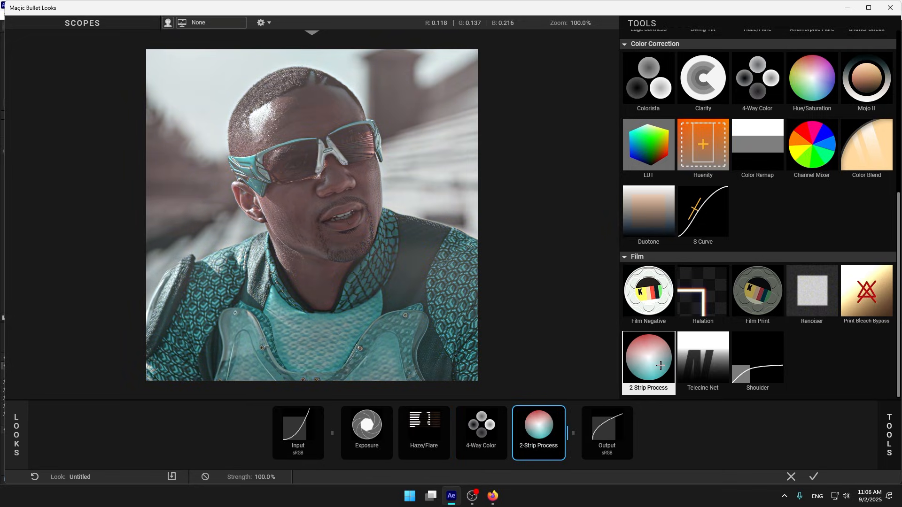
pyautogui.click(366, 432)
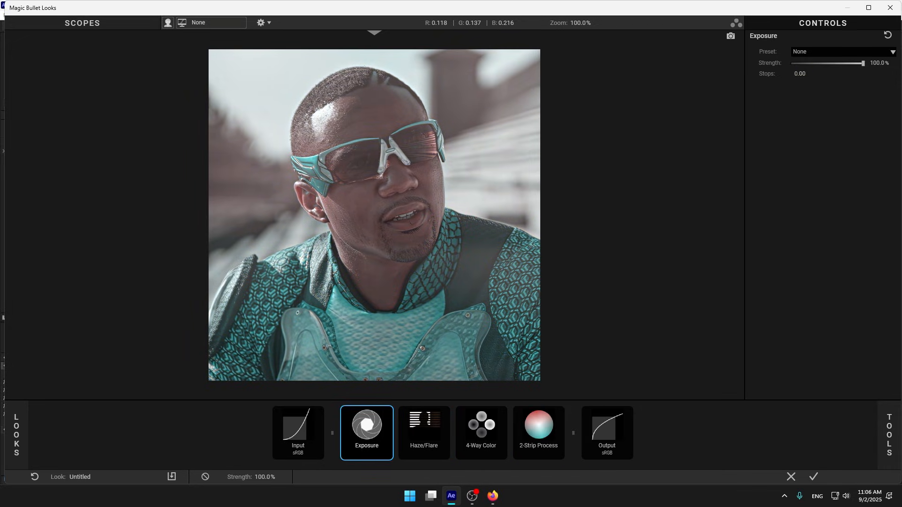
# Set the Exposure tool's Stops value to 0.1.
pyautogui.click(807, 73)
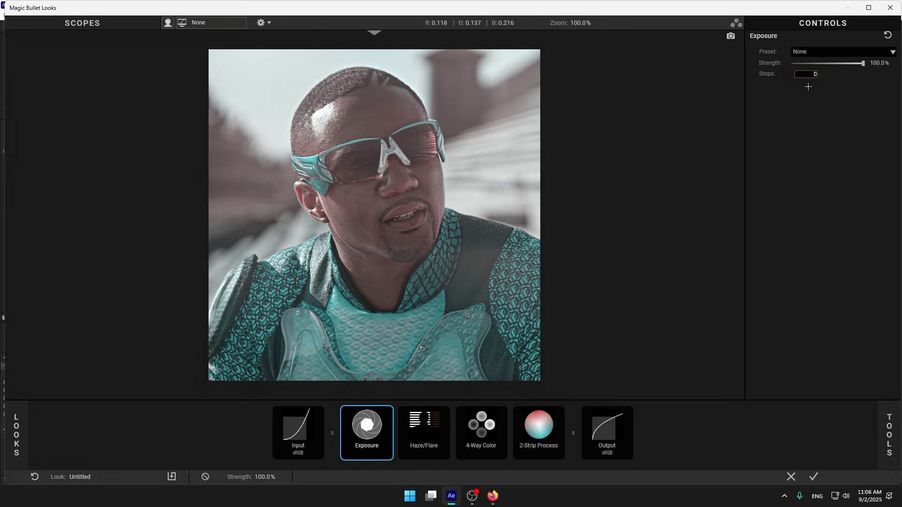
pyautogui.write('10')
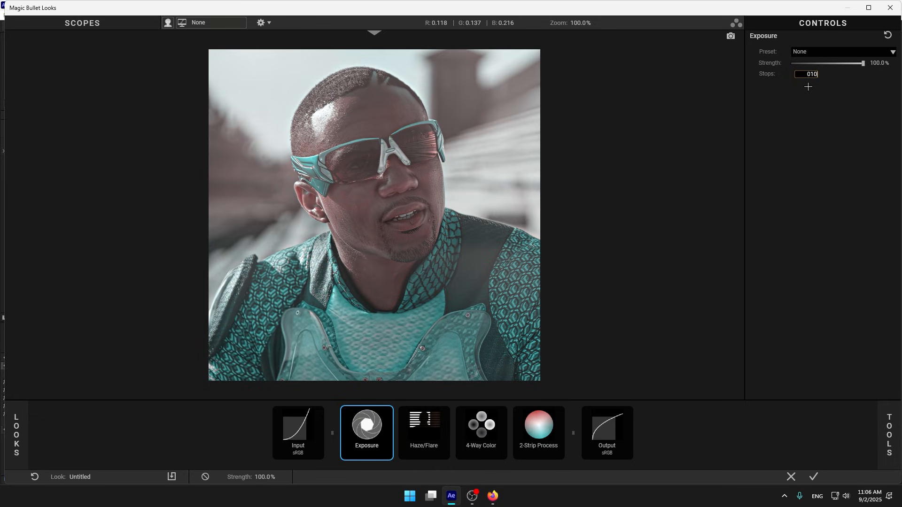
pyautogui.write('0.1')
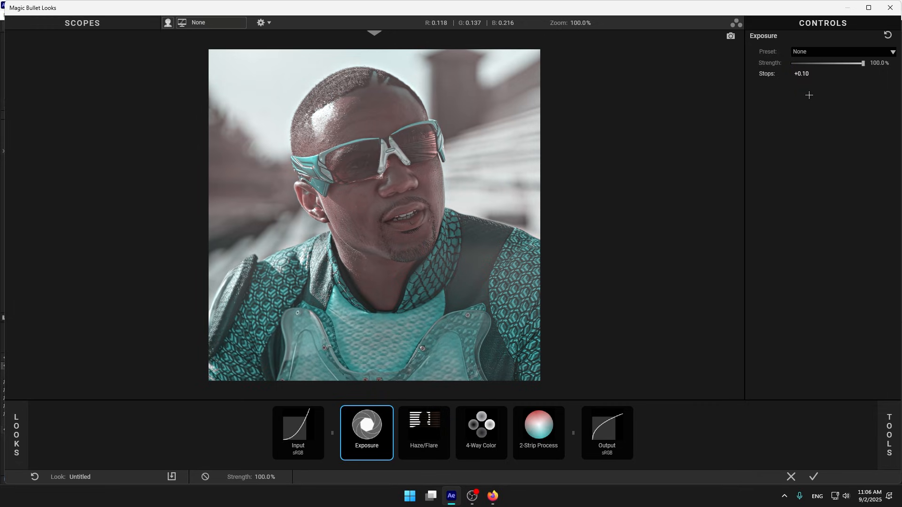
# Lower Haze/Flare spillage to 5% and tint the haze a pale pinkish white.
pyautogui.click(423, 433)
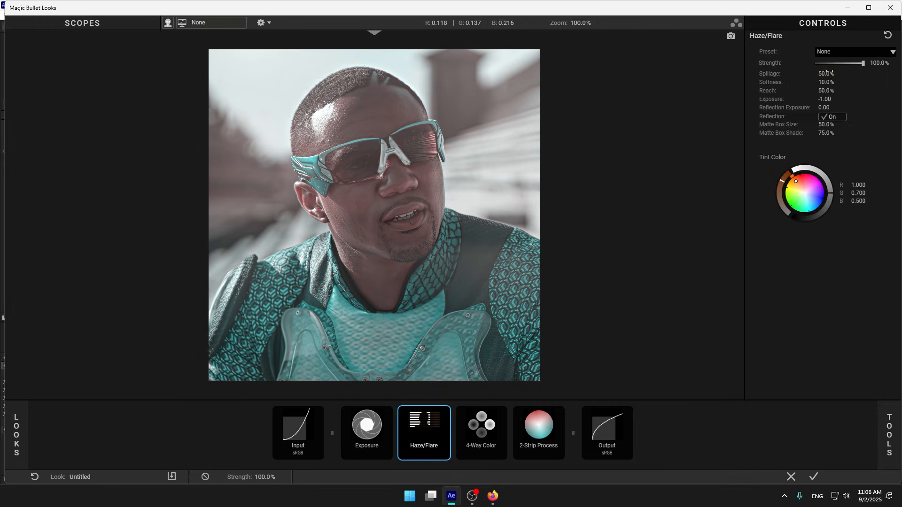
pyautogui.moveTo(826, 73); pyautogui.dragTo(817, 73)
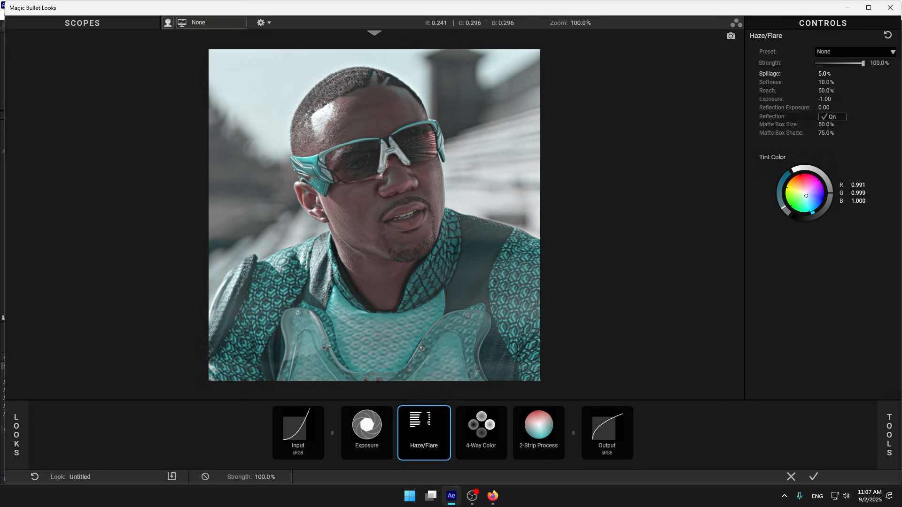
pyautogui.moveTo(806, 195); pyautogui.dragTo(811, 198)
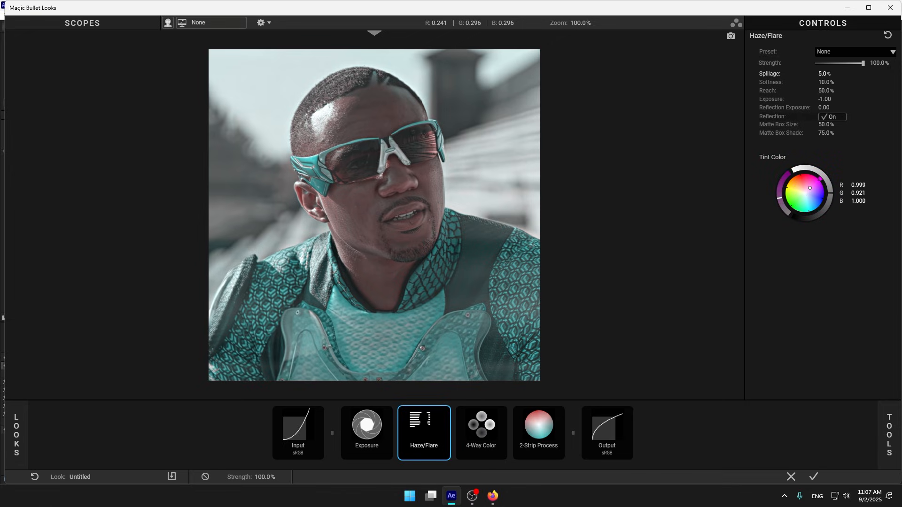
pyautogui.moveTo(809, 188); pyautogui.dragTo(816, 177)
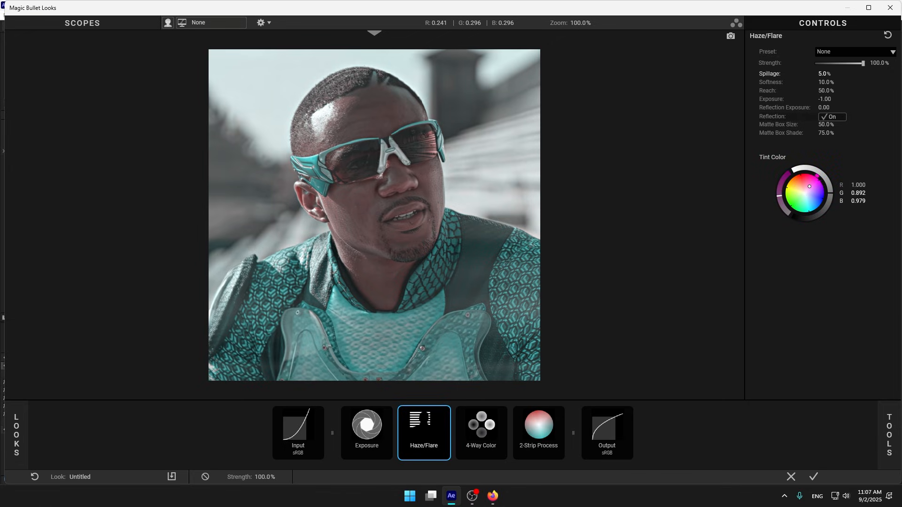
pyautogui.click(537, 432)
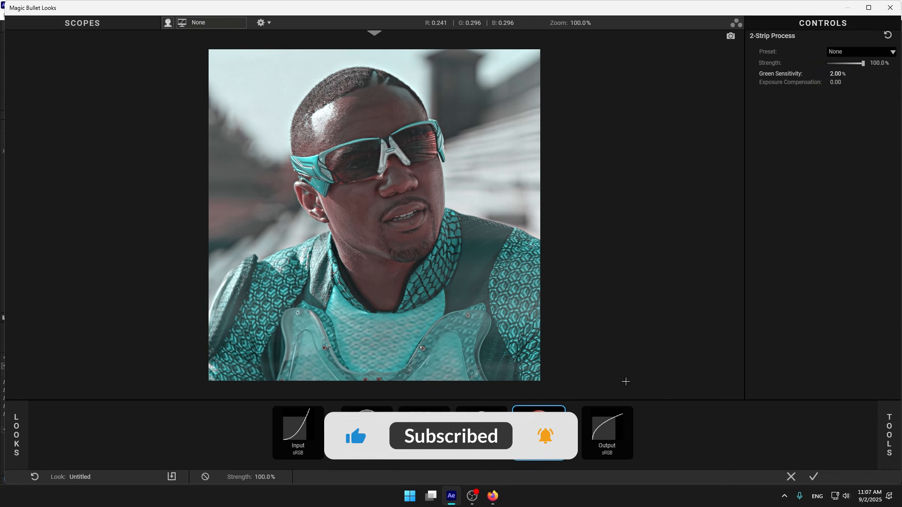
# Select the 2-Strip Process tool to review its 2.00% green sensitivity.
pyautogui.click(481, 429)
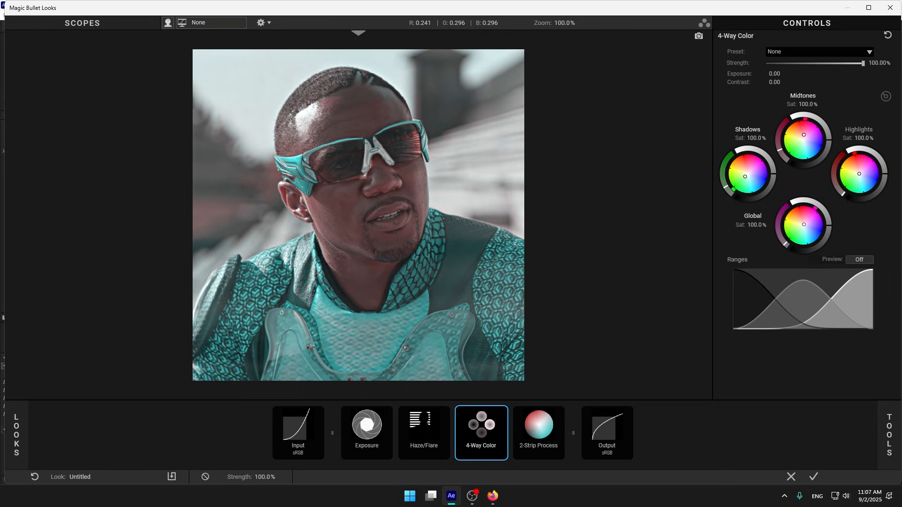
# Shift the 4-Way Color wheel to strengthen the teal balance and apply the grade.
pyautogui.moveTo(803, 224); pyautogui.dragTo(798, 222)
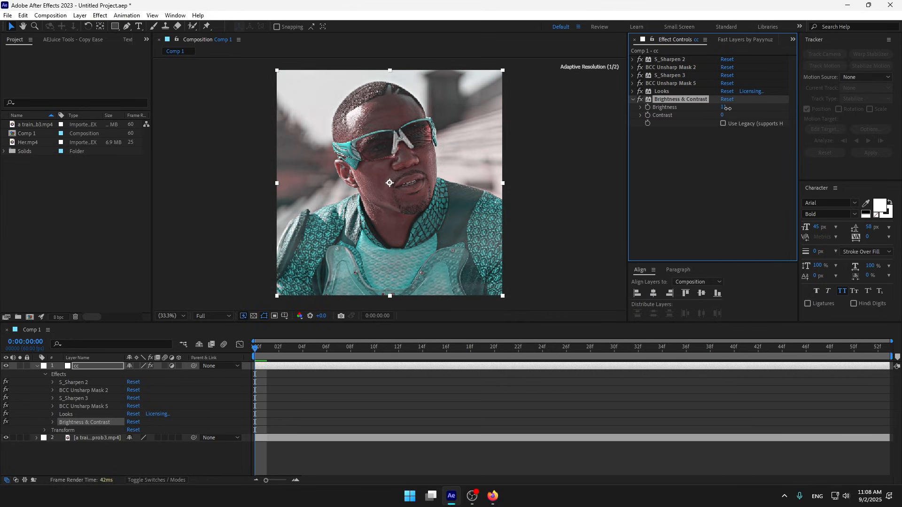
# Raise the Brightness value of the Brightness & Contrast effect on cc.
pyautogui.moveTo(727, 108); pyautogui.dragTo(747, 108)
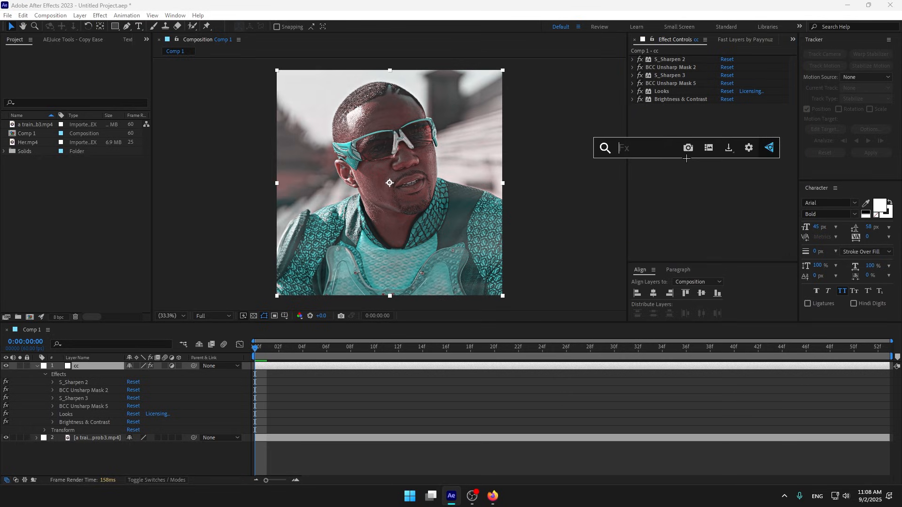
# Add S_Glow to the cc layer via the 's_glo' search and adjust its glow spread.
pyautogui.write('s_glo')
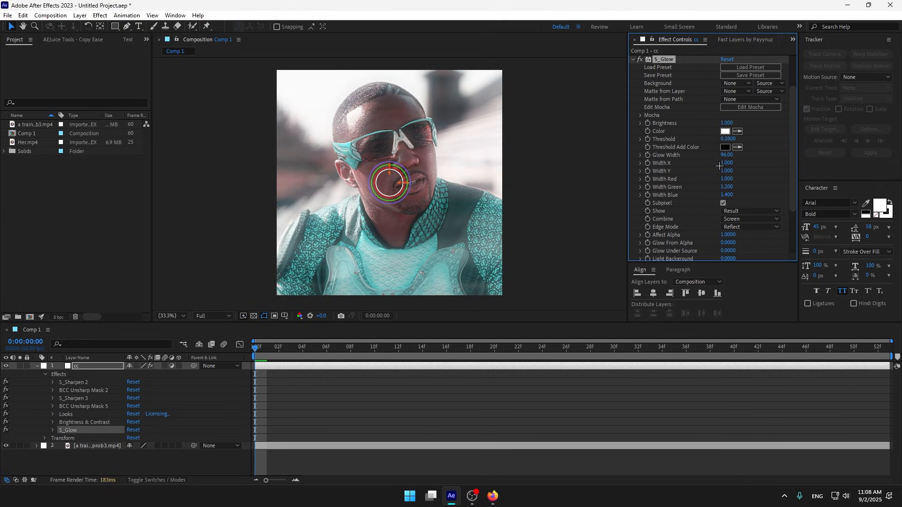
pyautogui.moveTo(728, 155); pyautogui.dragTo(716, 155)
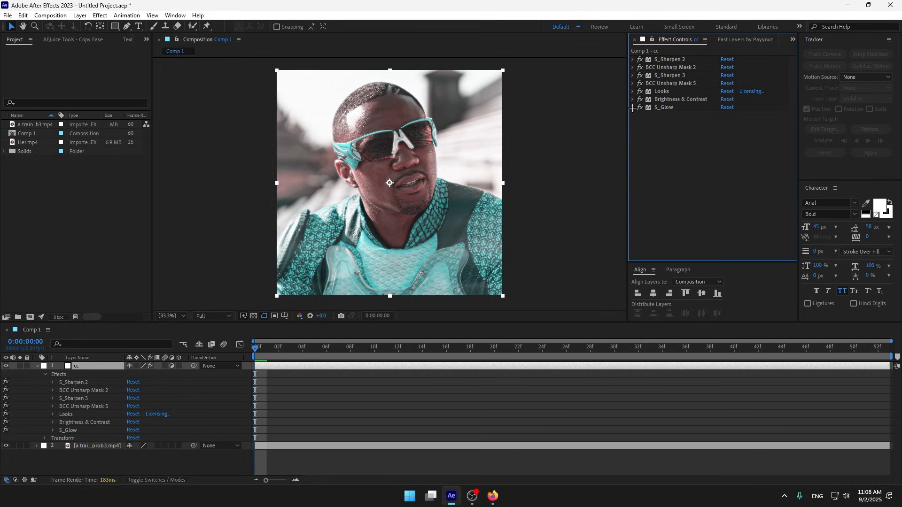
pyautogui.moveTo(634, 108)
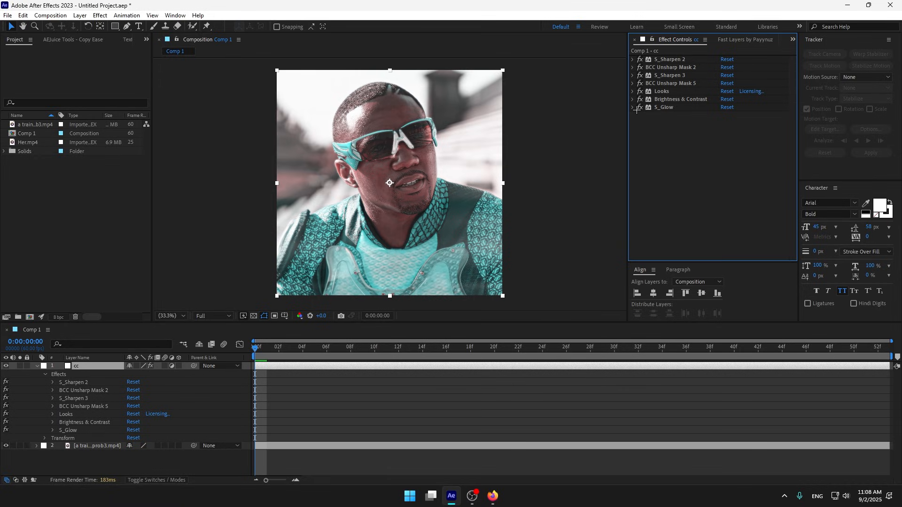
# Set S_Glow brightness to 0.8 and narrow its glow width to 12.
pyautogui.click(632, 107)
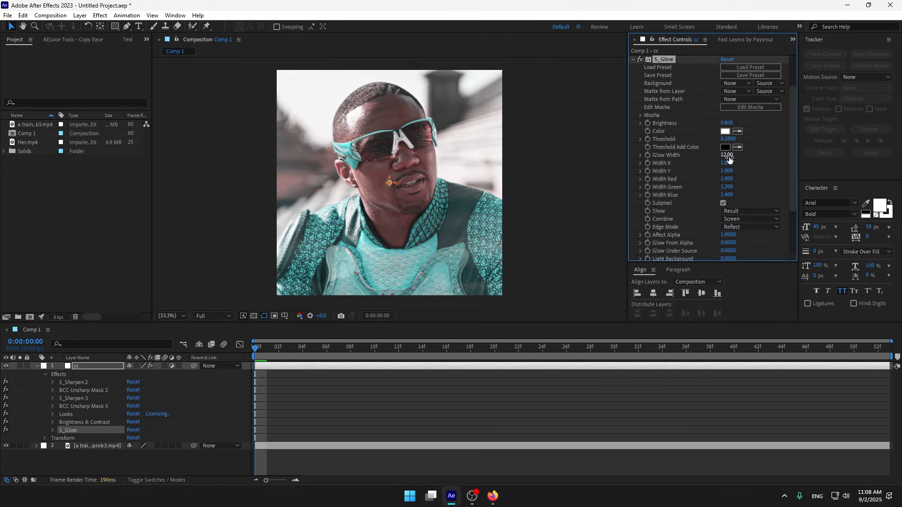
pyautogui.moveTo(726, 155); pyautogui.dragTo(721, 155)
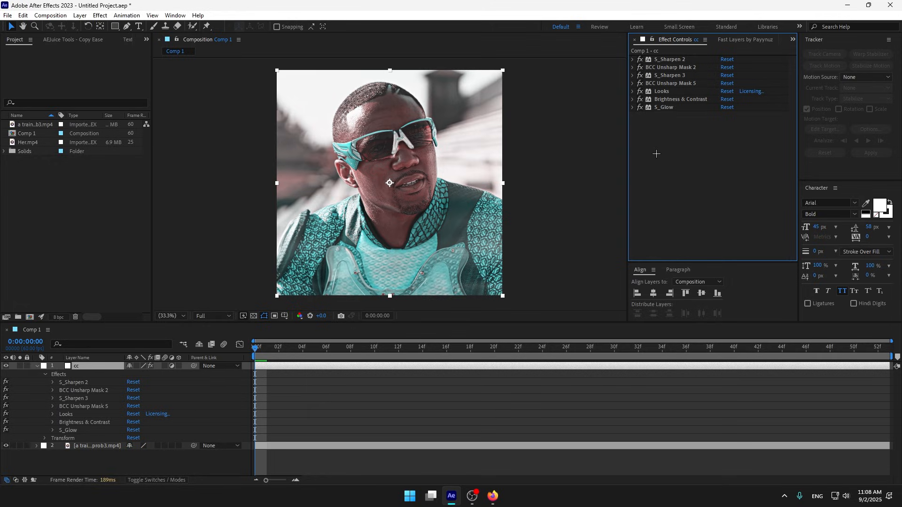
pyautogui.moveTo(163, 421)
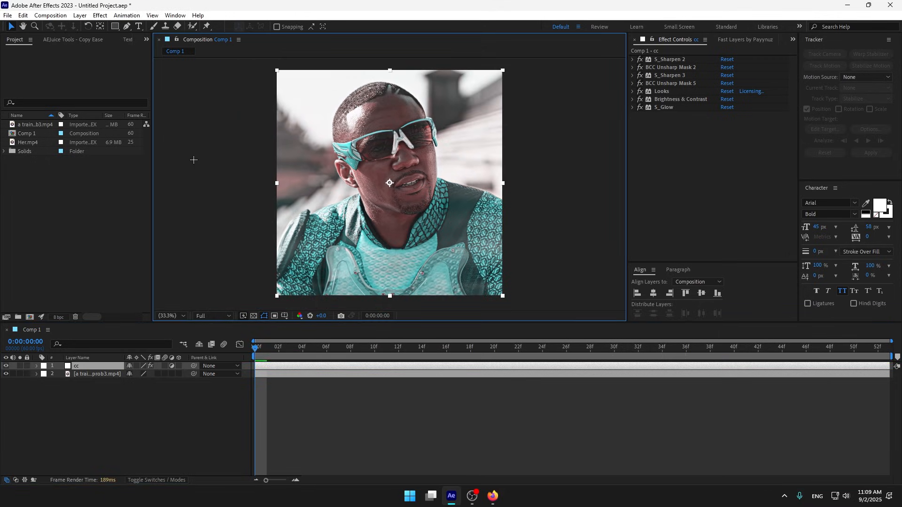
pyautogui.moveTo(201, 168)
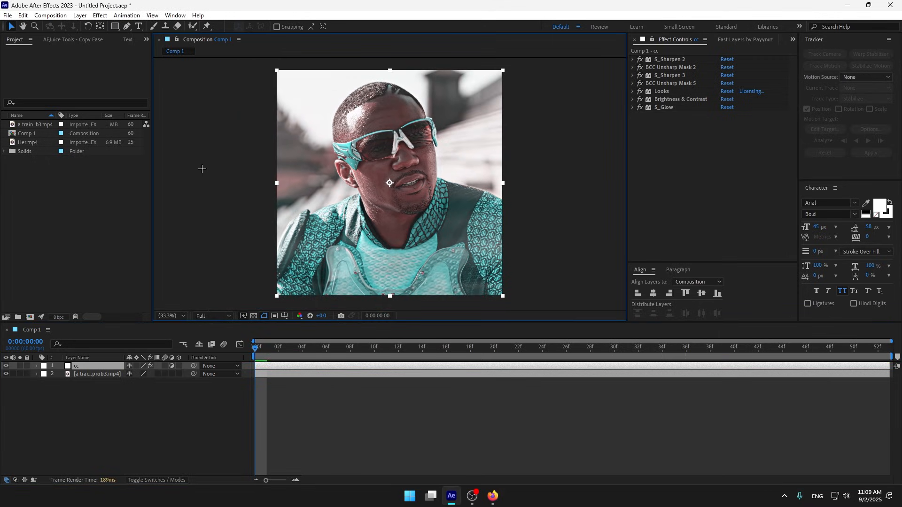